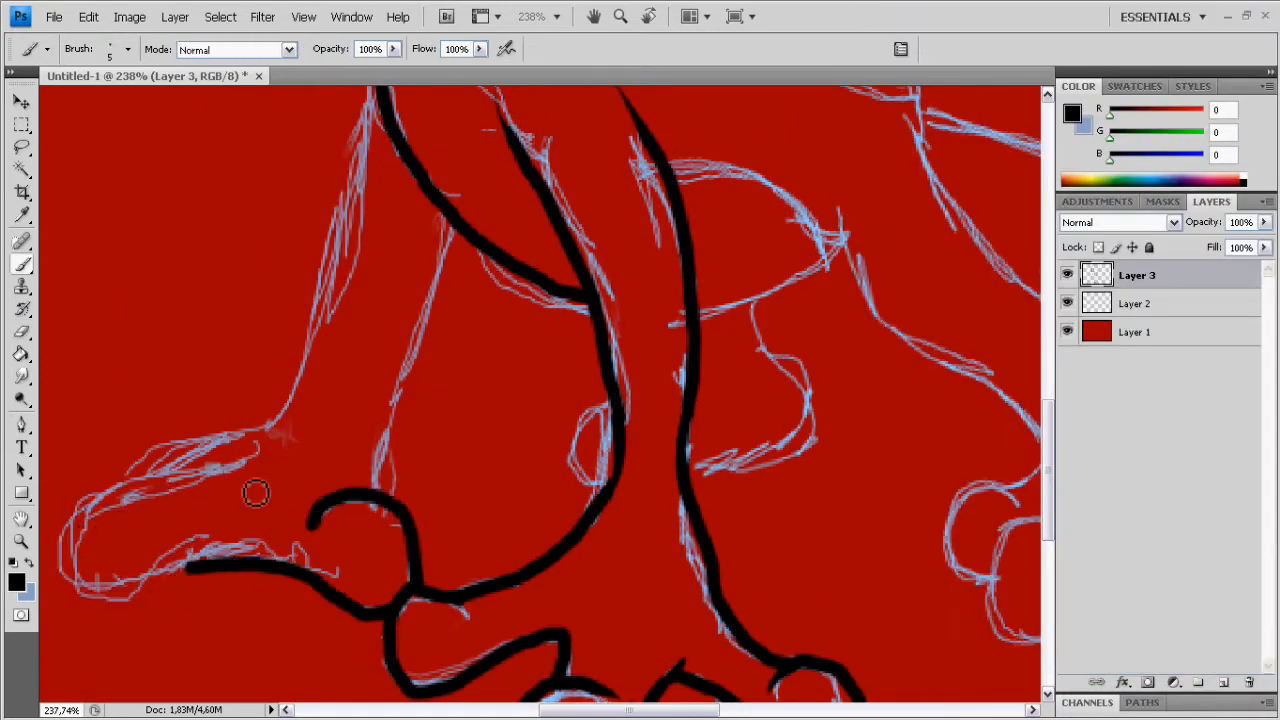
# - Ink a bold black outline along the Treecko's foot over the blue sketch
pyautogui.moveTo(255, 490); pyautogui.dragTo(283, 407)
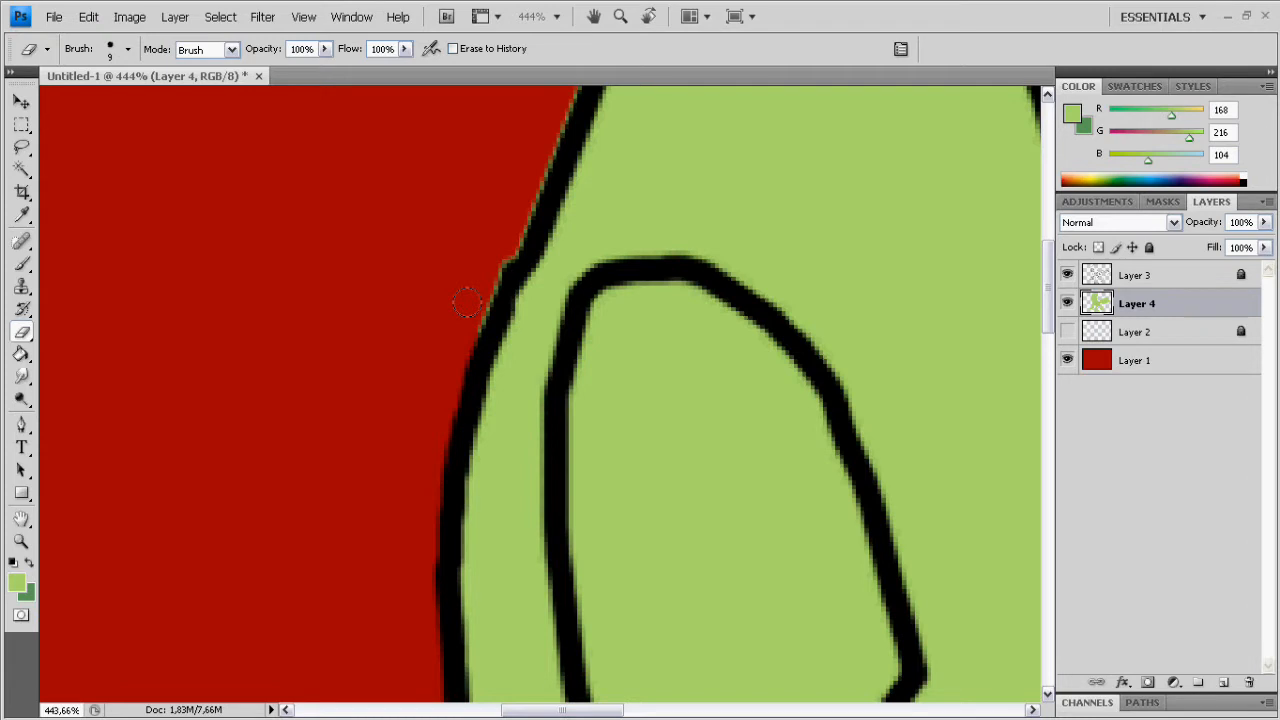
# - Scroll through the canvas while filling the light green, yellow, pink and dark green flat colours
pyautogui.scroll(-3)
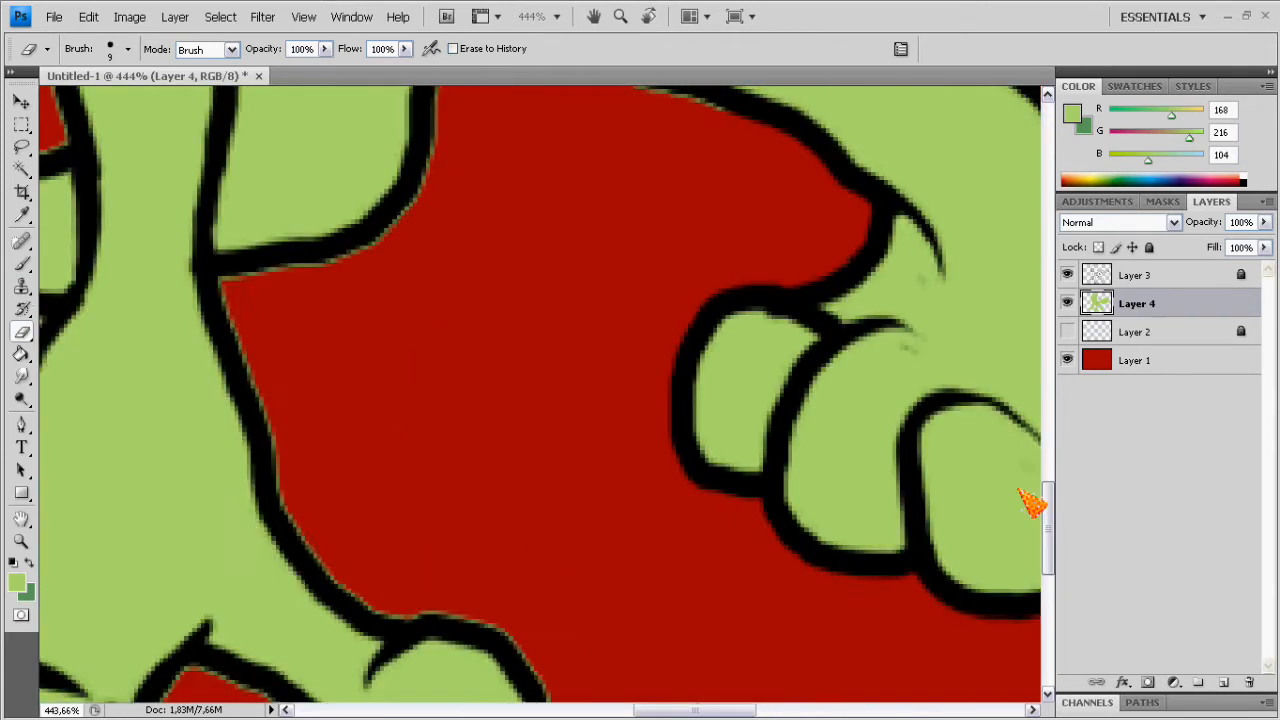
pyautogui.scroll(-3)
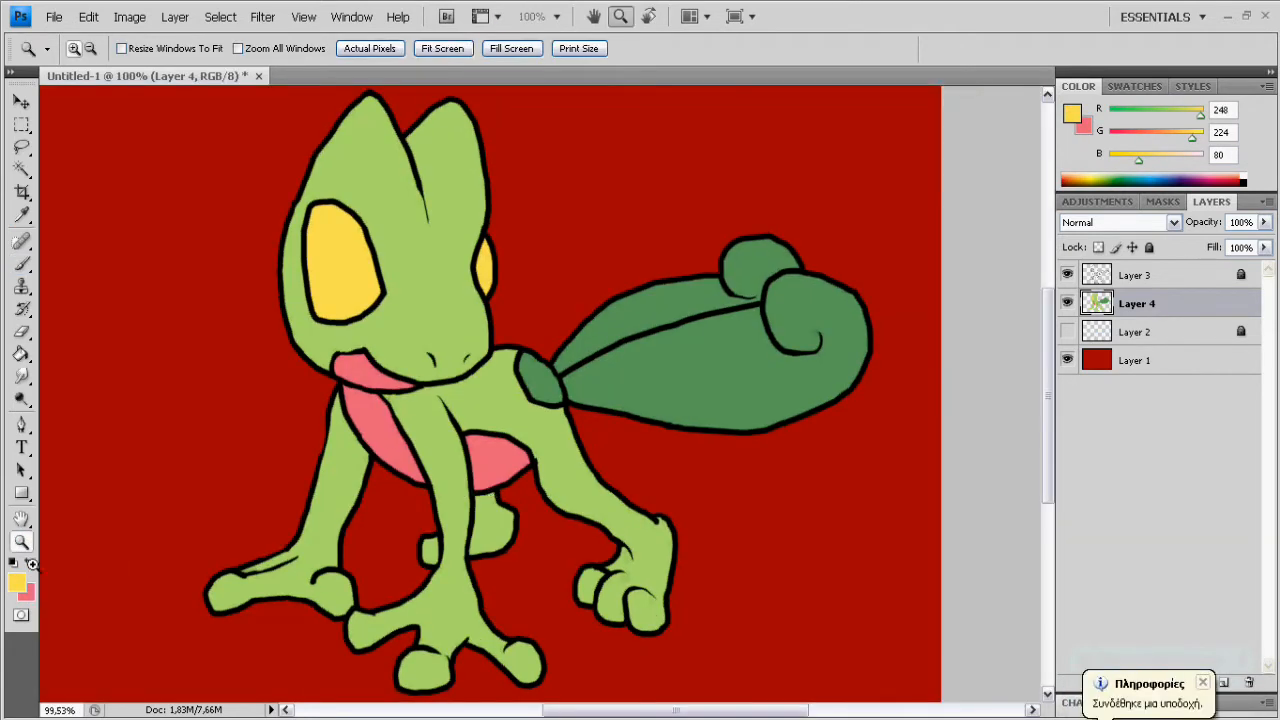
# - Paint dark shadows along the head and body, the tail, and the inner leg
pyautogui.click(1198, 681)
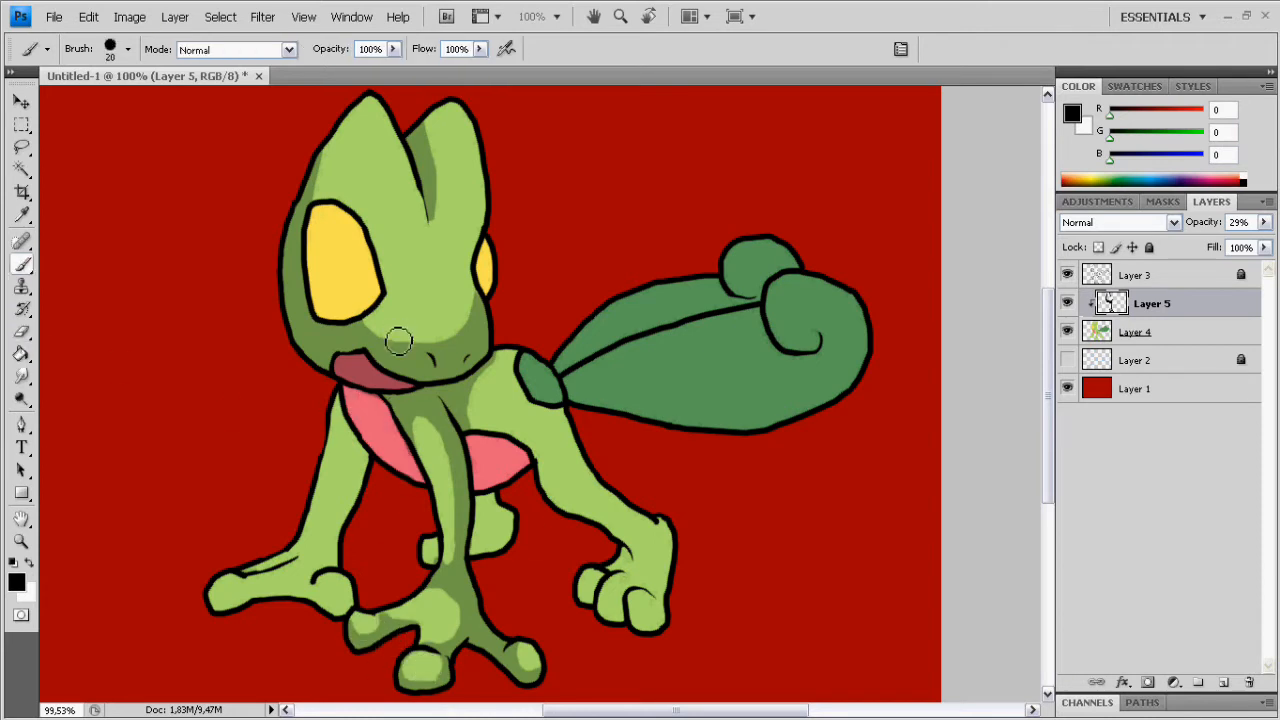
pyautogui.moveTo(398, 340); pyautogui.dragTo(365, 470)
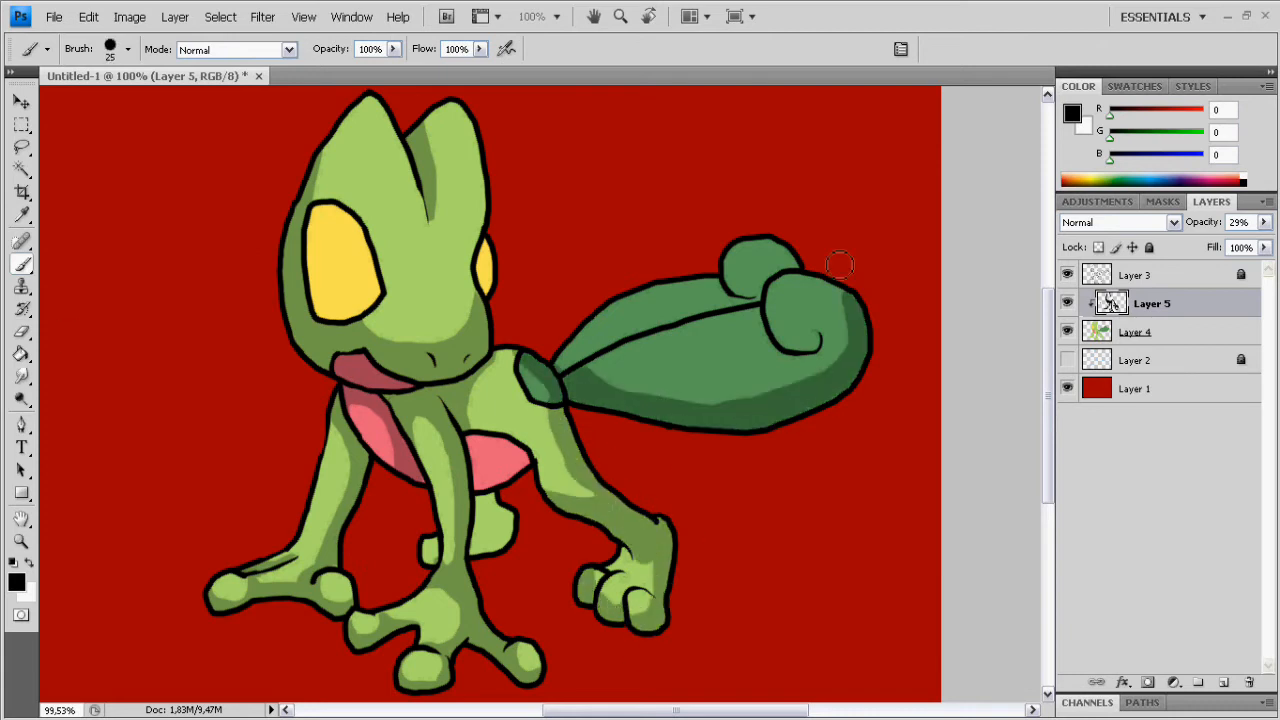
pyautogui.moveTo(840, 265); pyautogui.dragTo(520, 500)
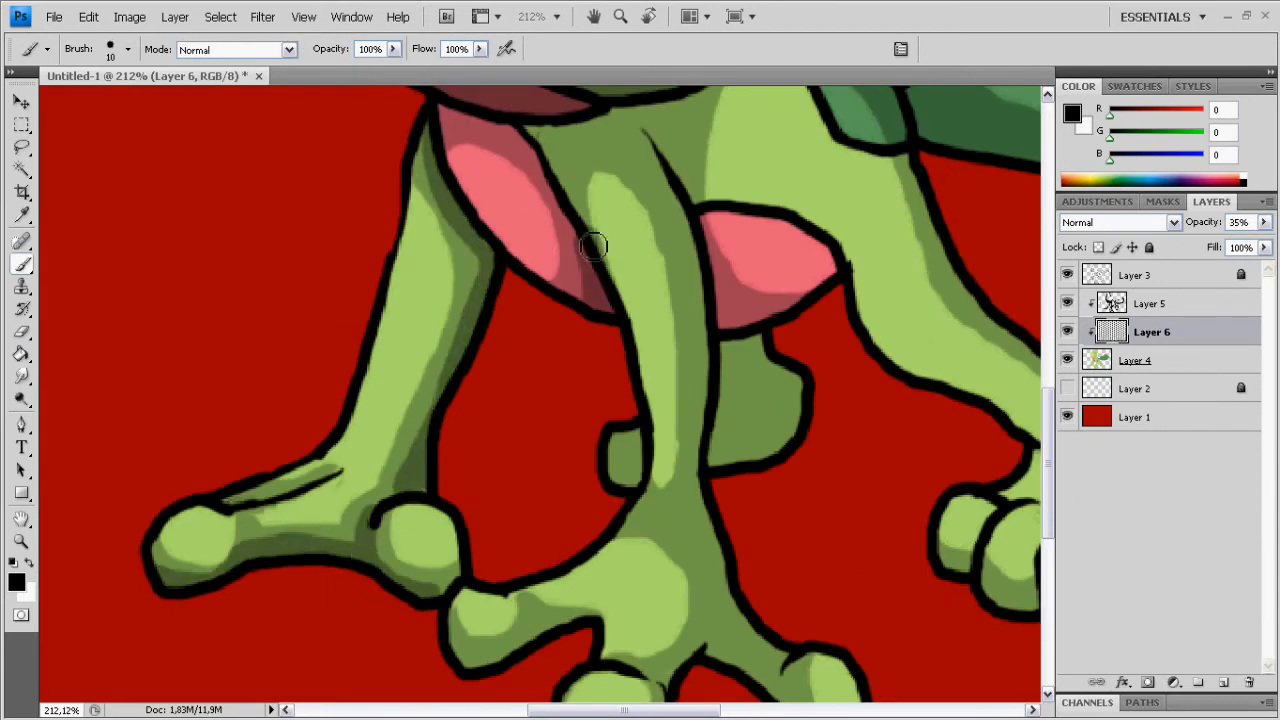
pyautogui.moveTo(593, 247); pyautogui.dragTo(712, 532)
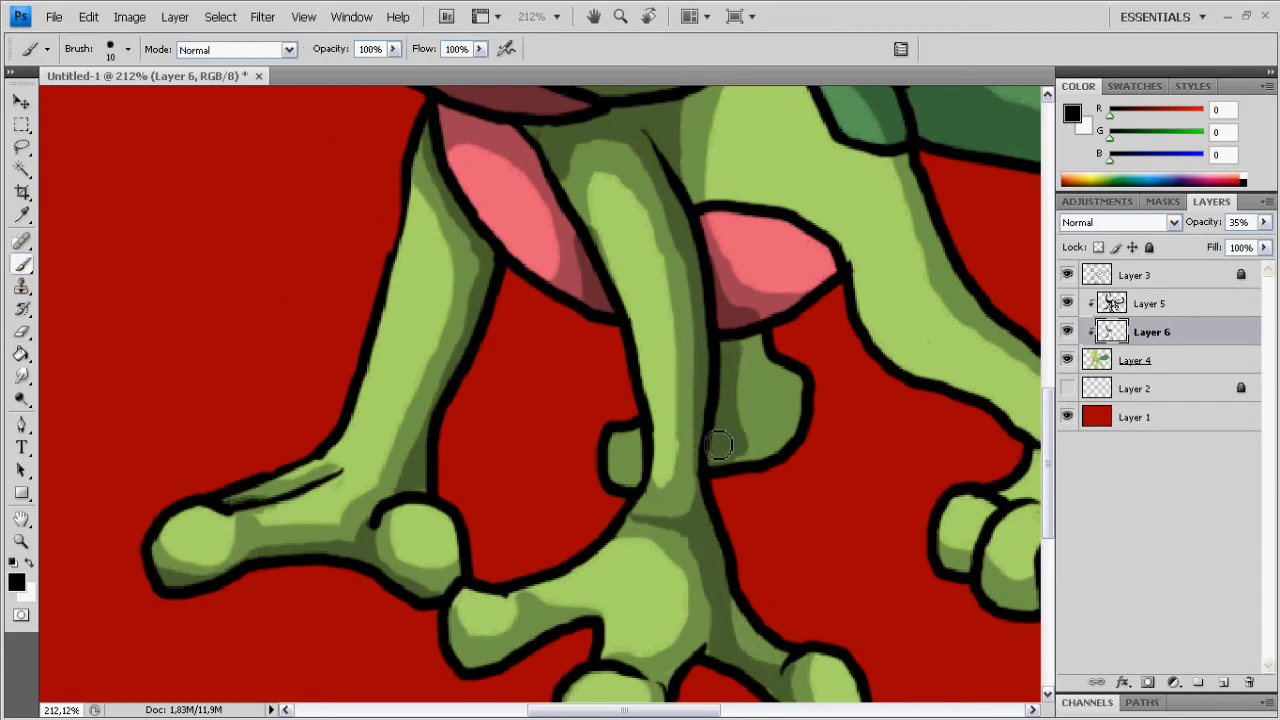
pyautogui.scroll(-3)
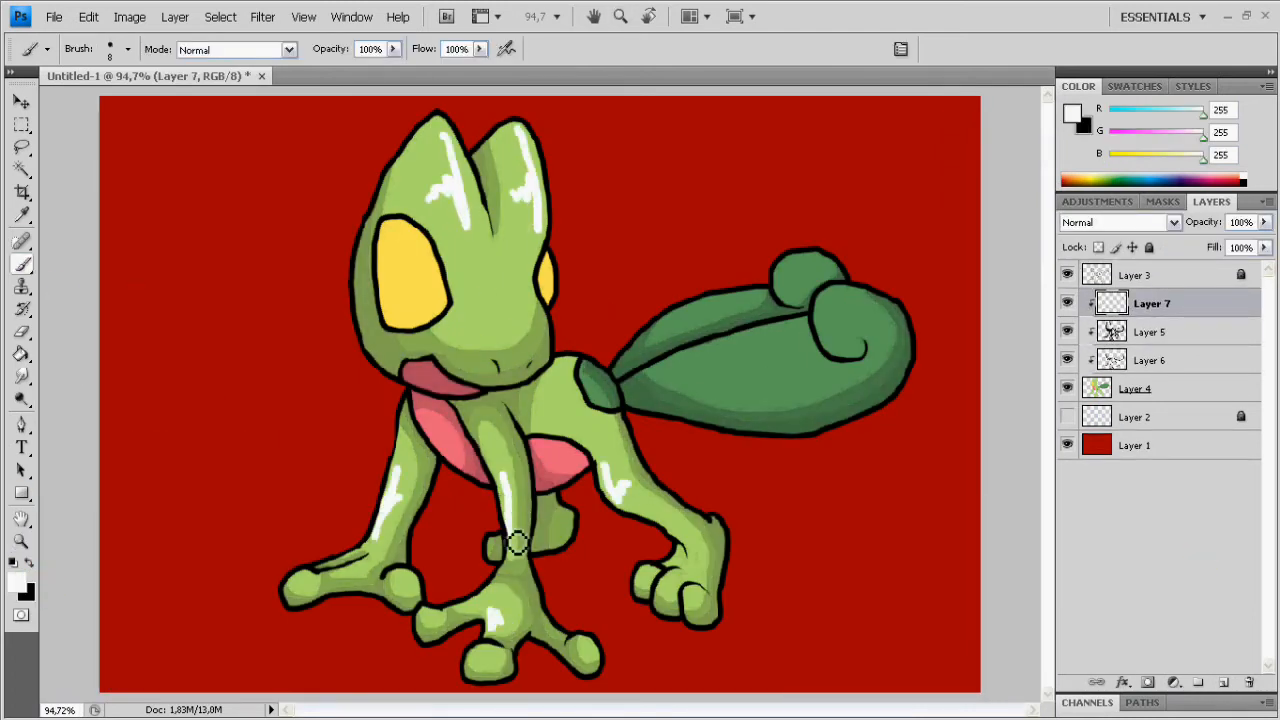
# - Switch to the Smudge tool and select the Layer 5 shading layer
pyautogui.click(22, 377)
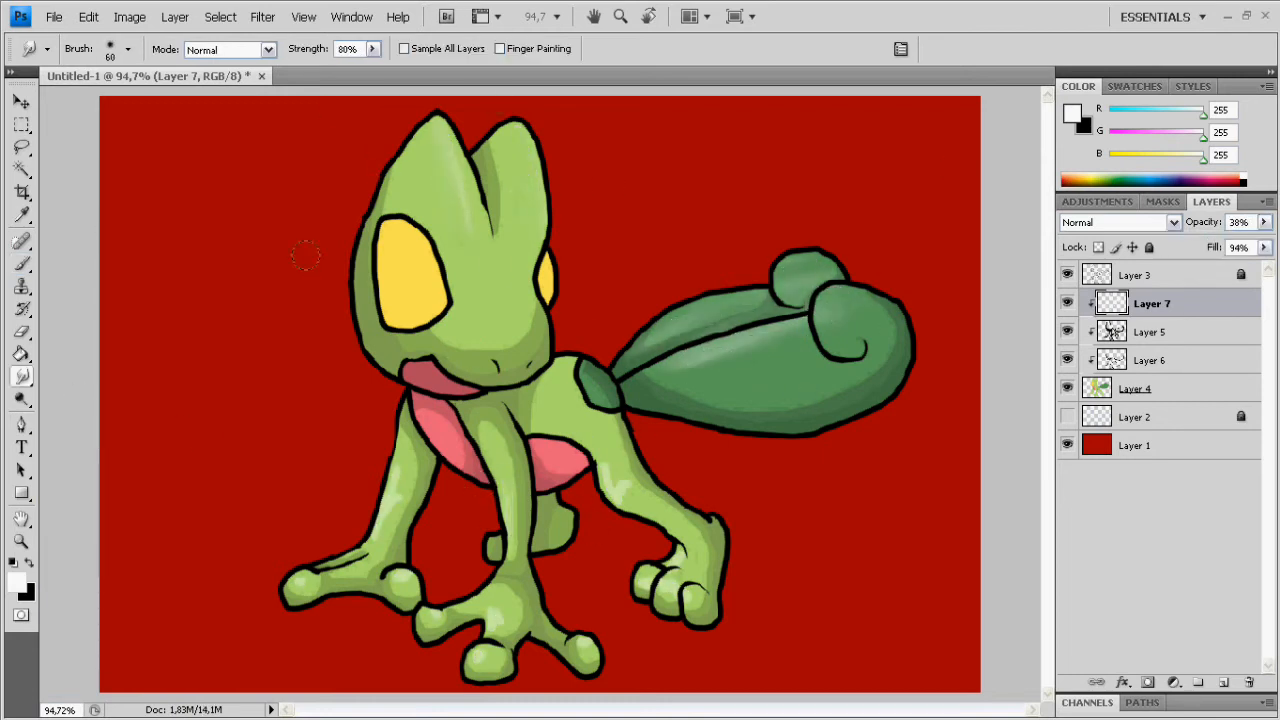
pyautogui.click(1151, 331)
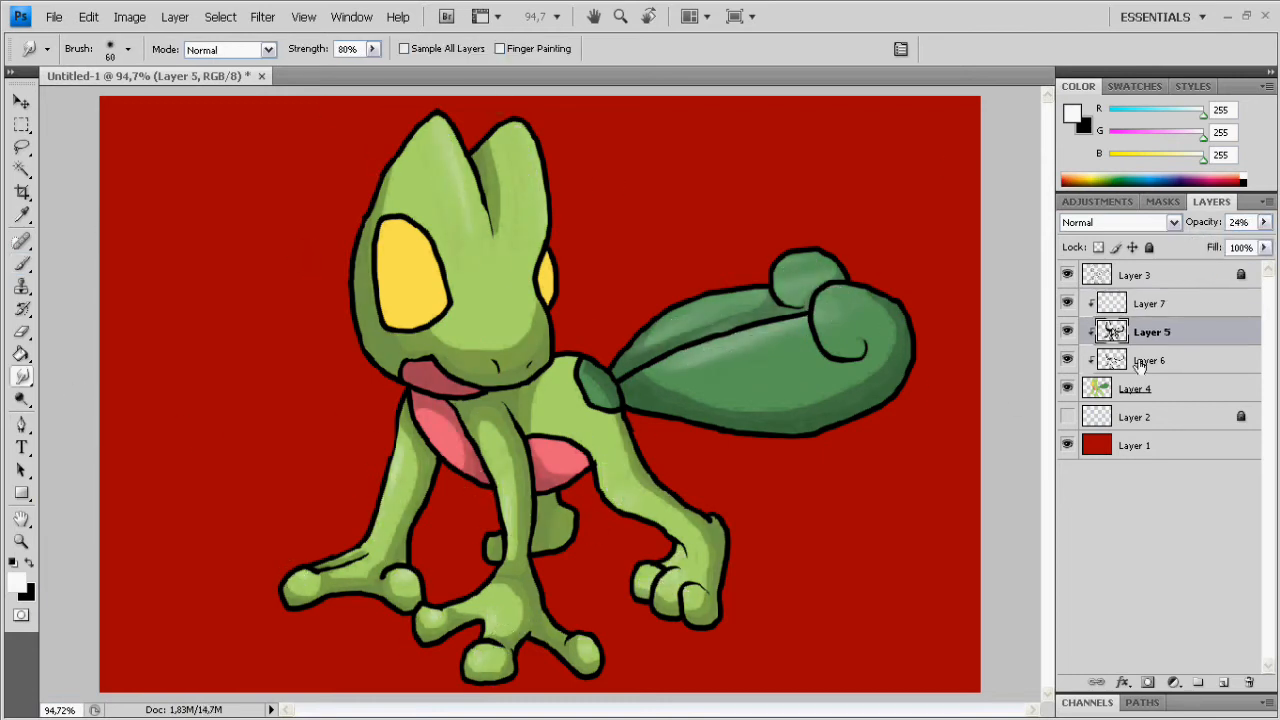
pyautogui.click(1151, 360)
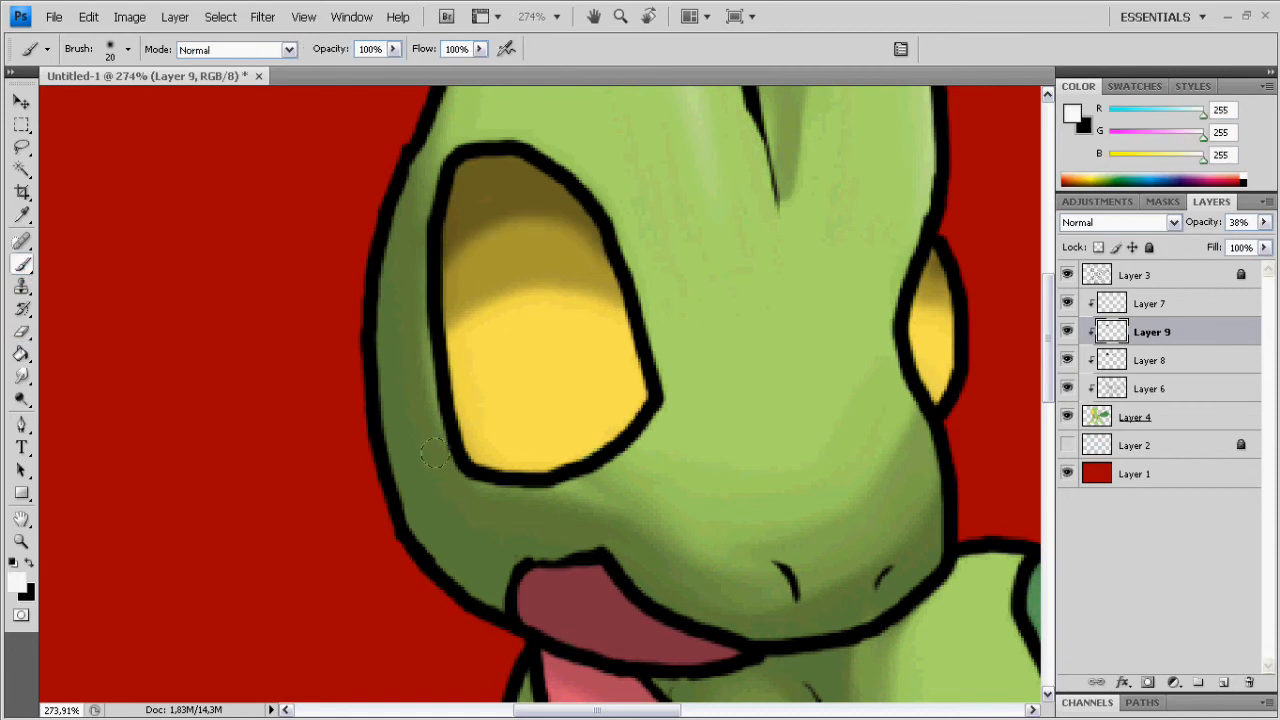
# - Select the shading layer in the Layers panel before painting eye shadows
pyautogui.click(1152, 360)
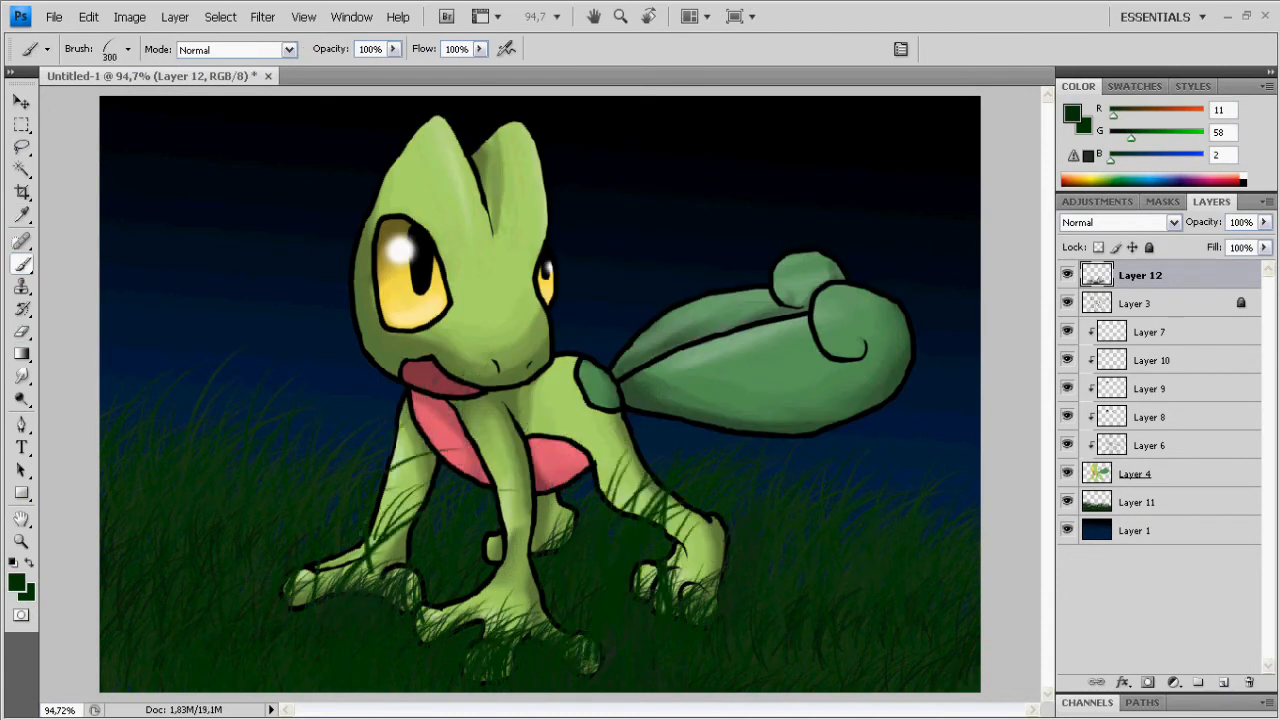
# - Open the shading layer's context menu in the Layers panel to merge it down
pyautogui.rightClick(1151, 331)
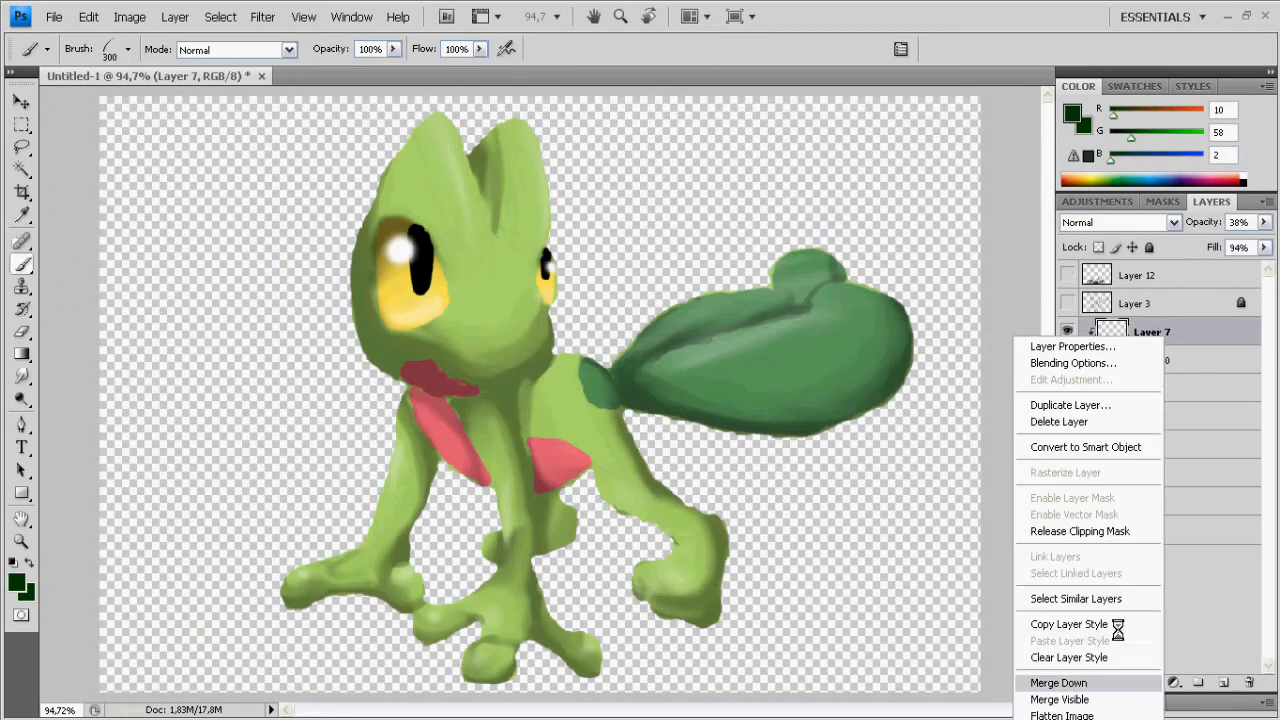